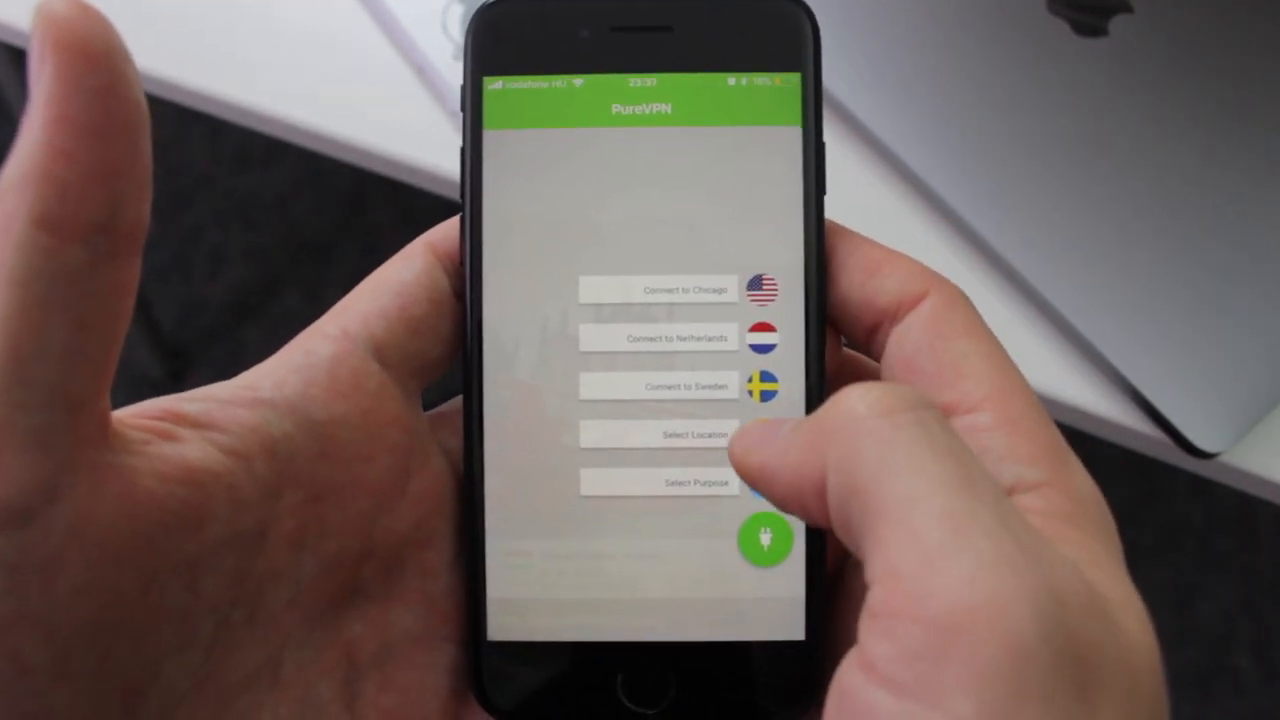
# Open PureVPN's Select Location screen on the Countries list.
pyautogui.click(660, 434)
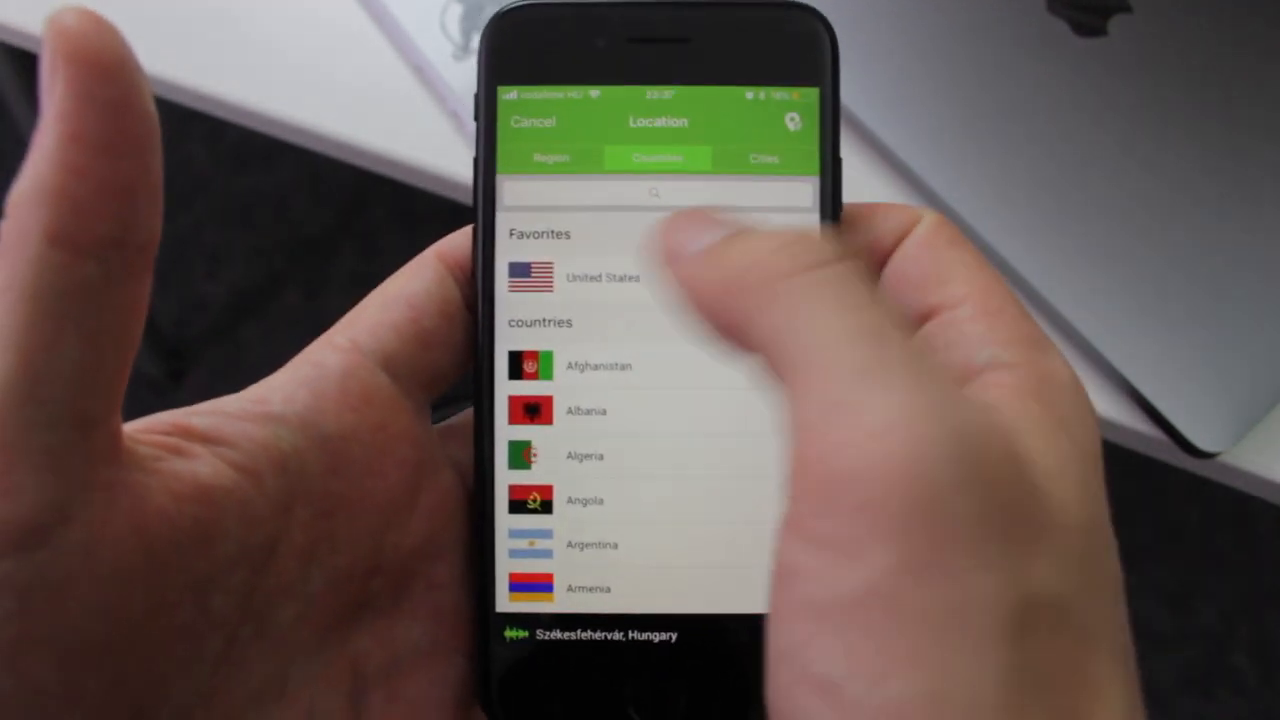
pyautogui.click(765, 166)
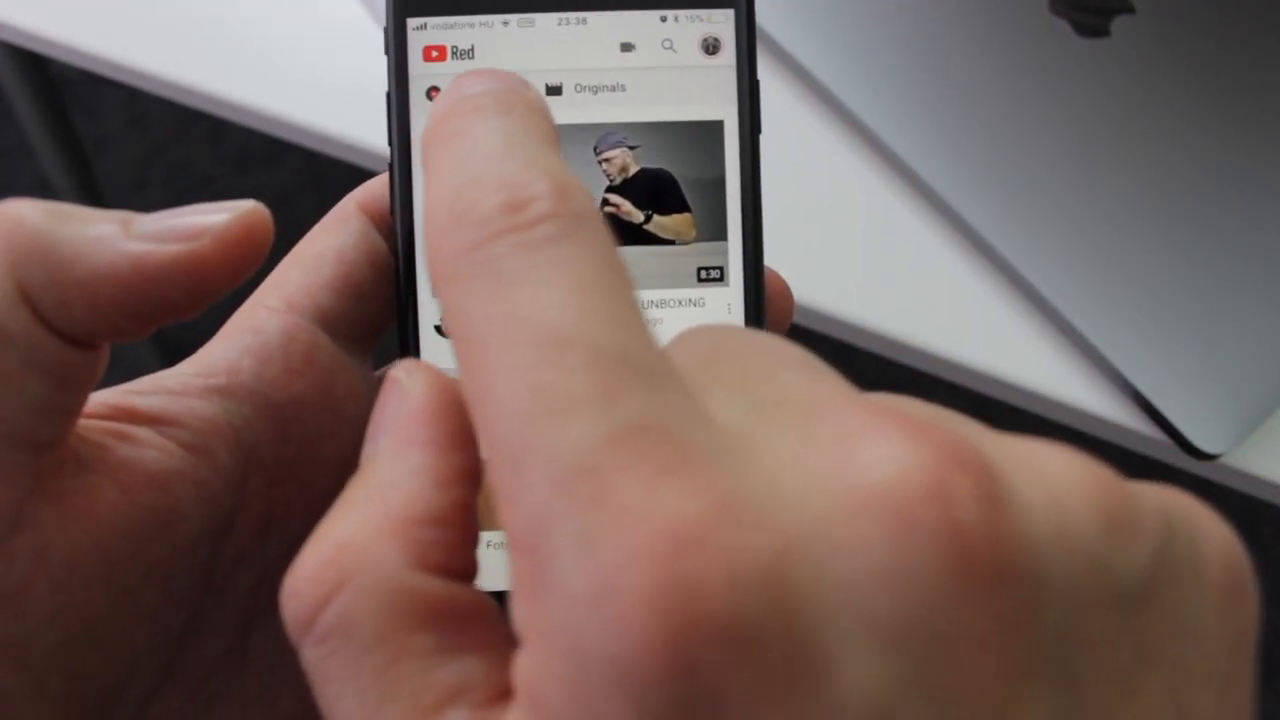
# Scroll the YouTube Red home feed down past the Originals shelf.
pyautogui.scroll(-3)
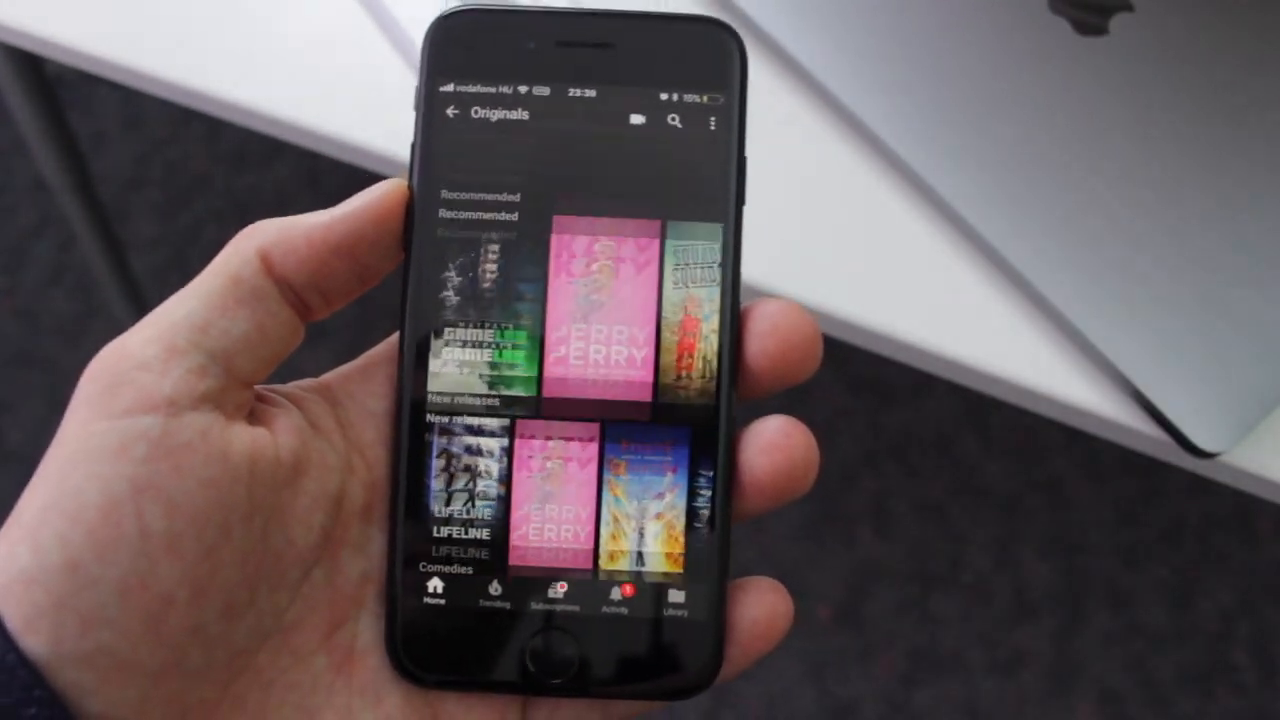
# Open the Katy Perry original's detail page from the Originals poster.
pyautogui.click(592, 320)
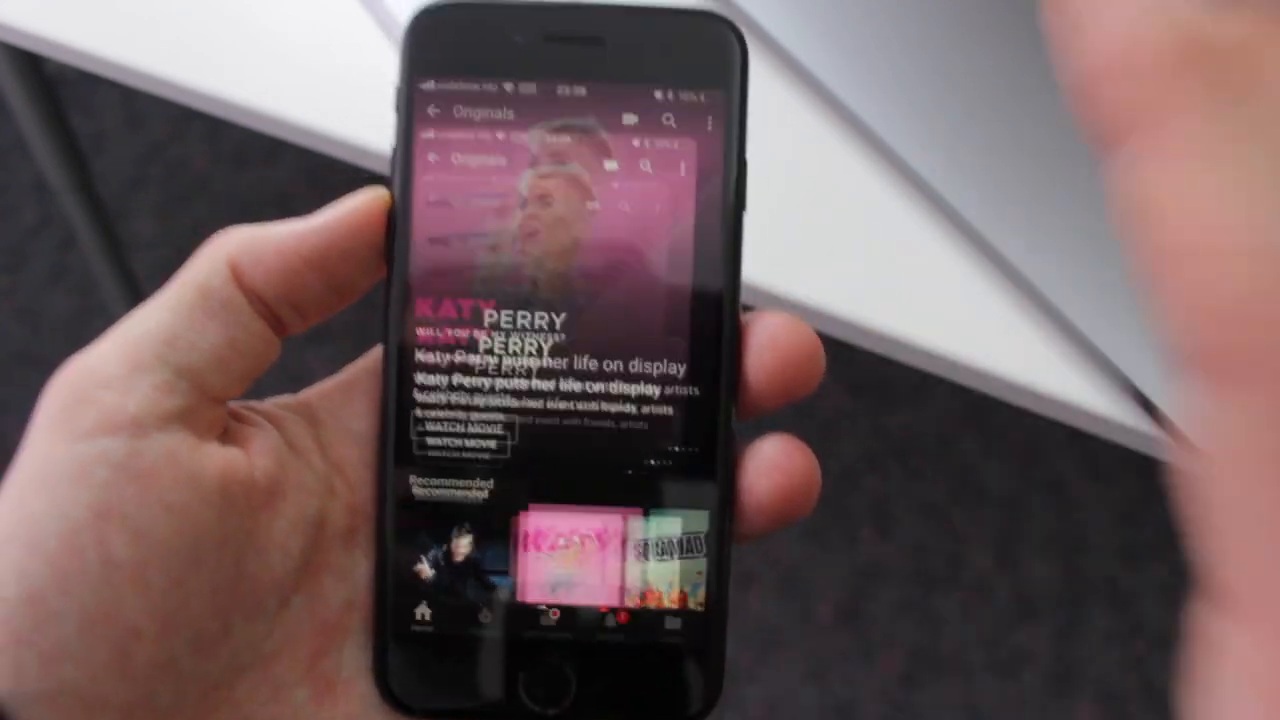